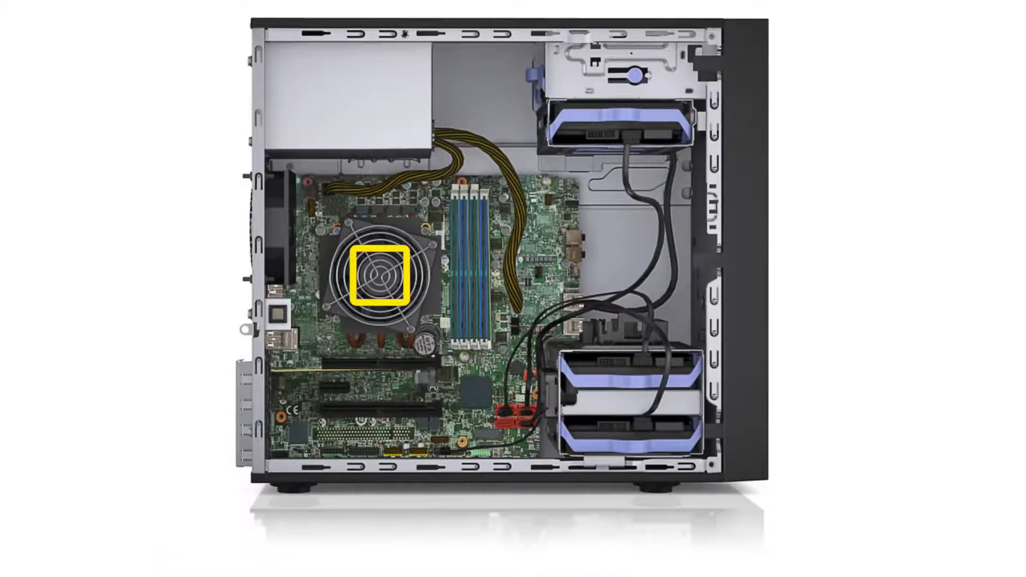
pyautogui.press('Right')
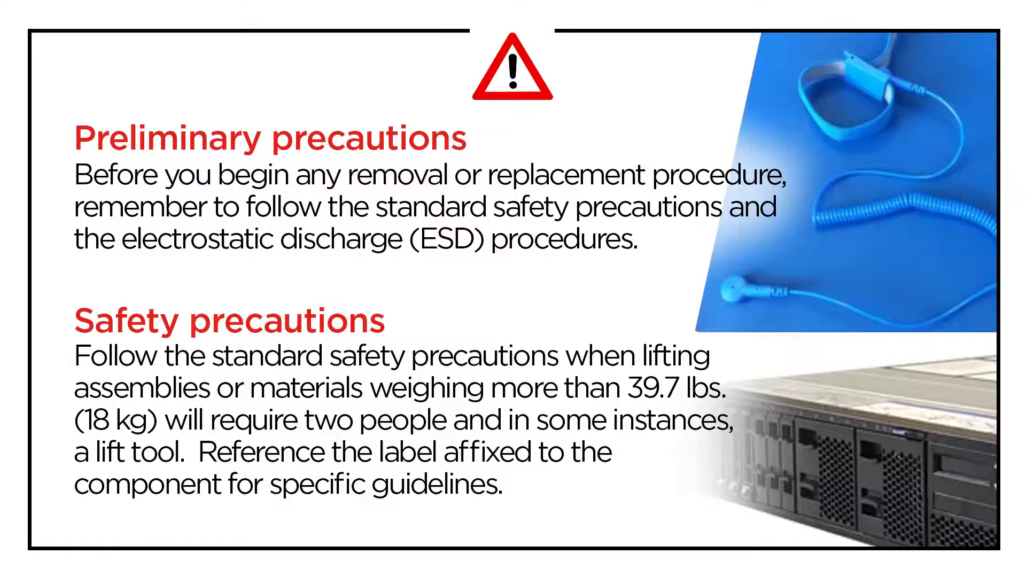